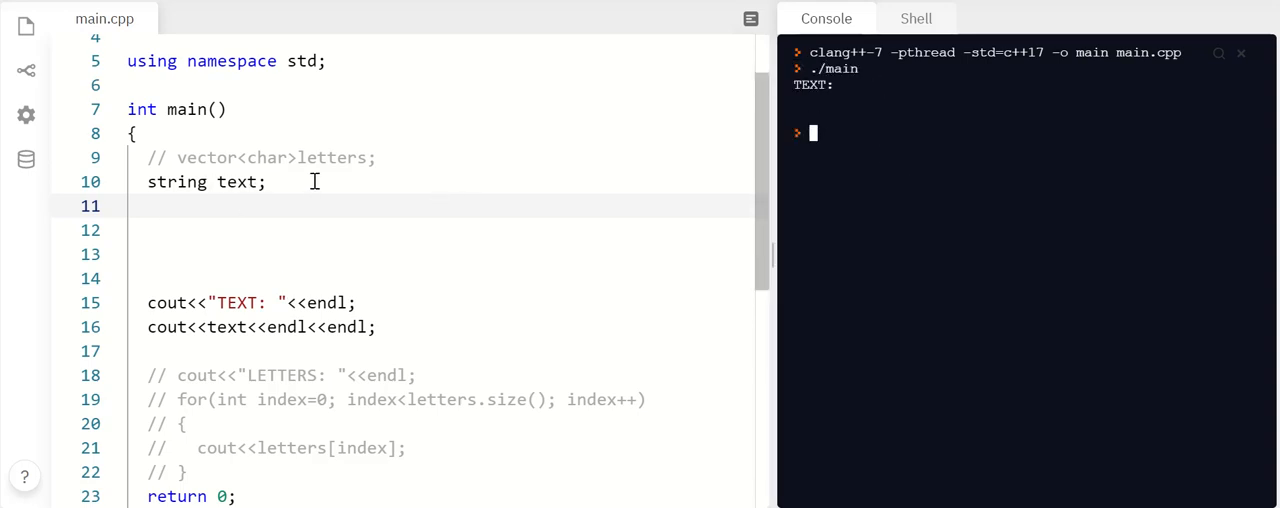
Close the previous line with ";" and declare char letter on line 12.
{"action": "type", "text": "=\""}
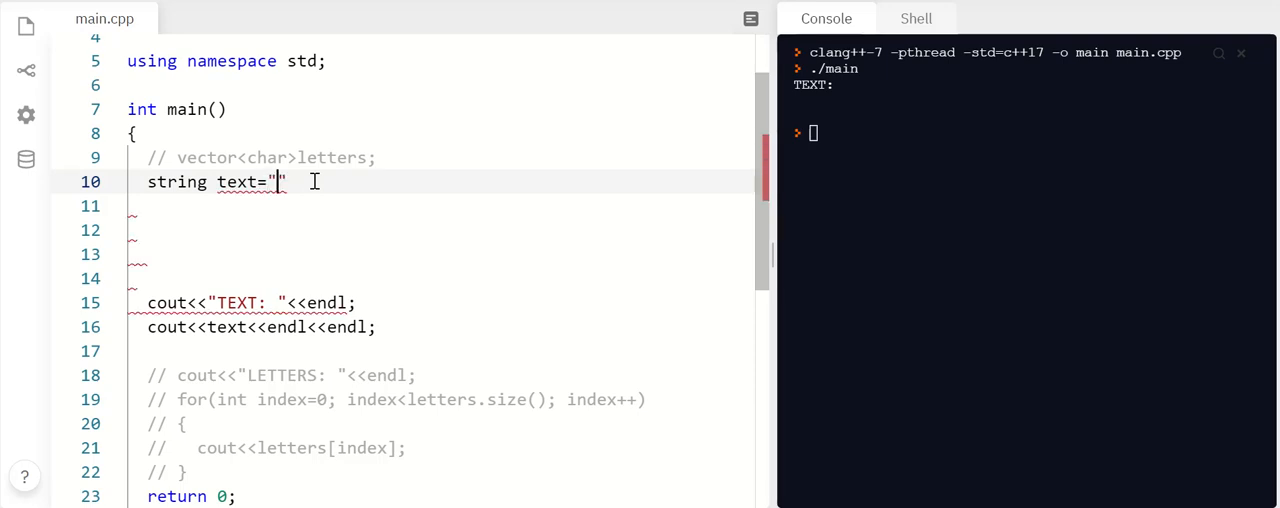
{"action": "type", "text": "\";"}
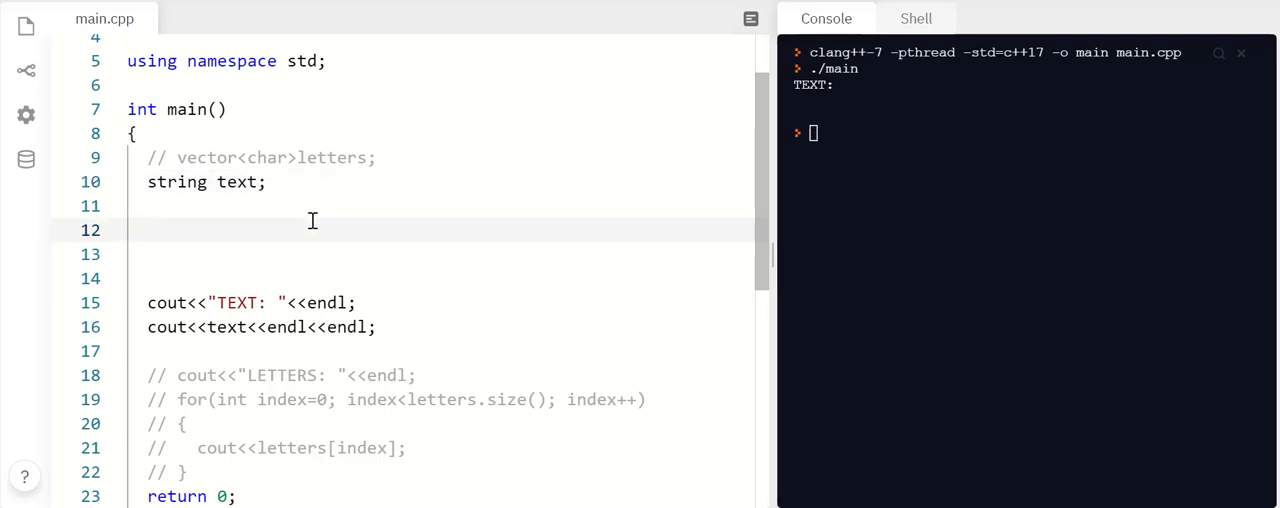
{"action": "left_click", "coordinate": [147, 230]}
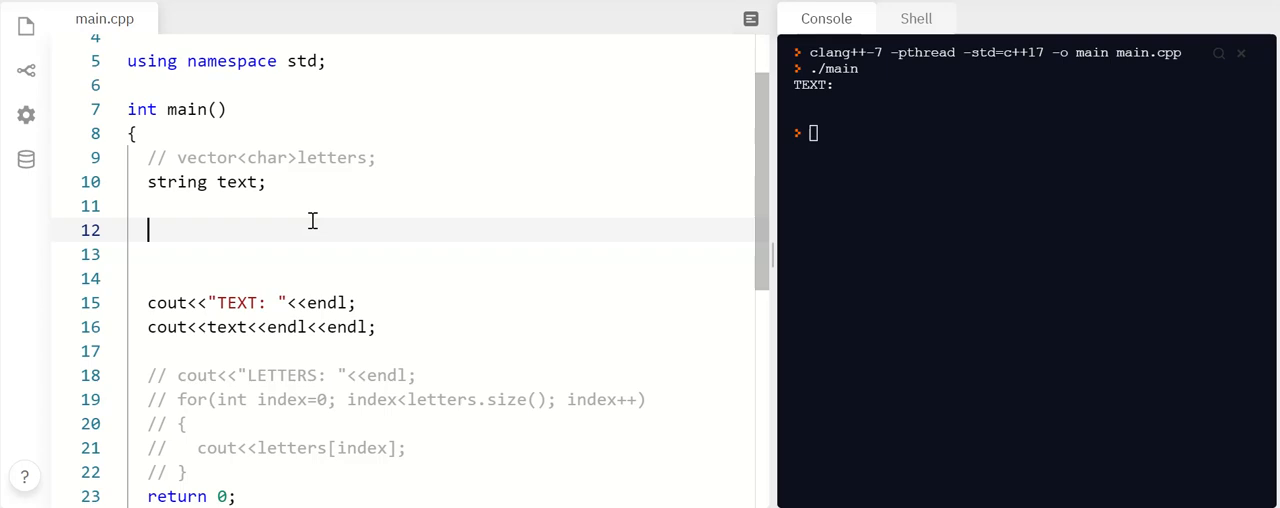
{"action": "type", "text": "char letter;"}
{"action": "left_click", "coordinate": [441, 254]}
{"action": "type", "text": "for"}
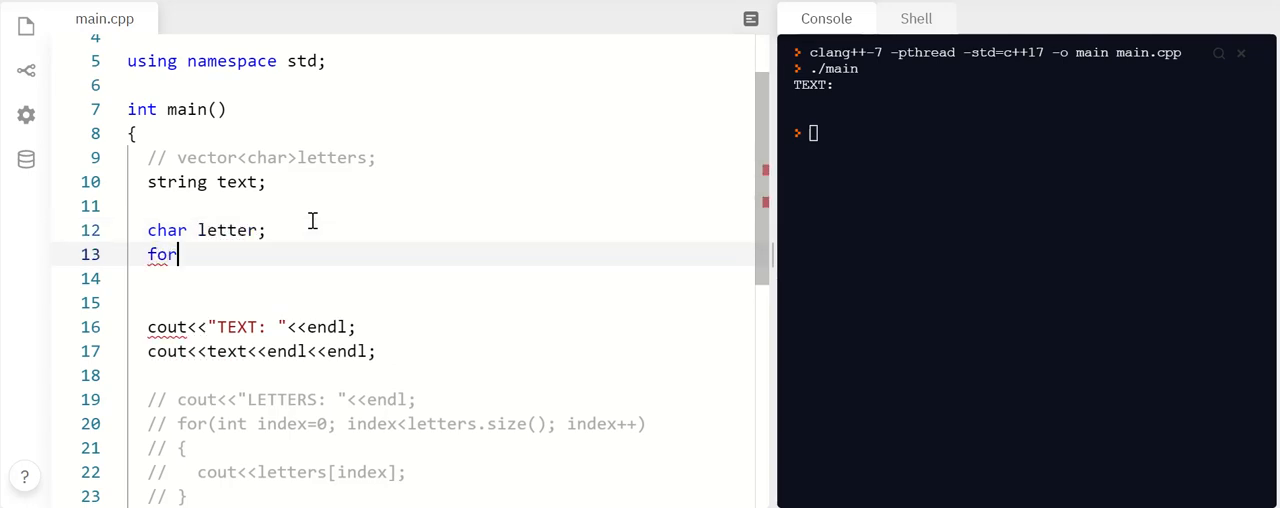
Write a five-iteration for loop that prompts "Letter: " and reads each letter with cin.
{"action": "type", "text": "(int i=0; i<5; i++"}
{"action": "left_click", "coordinate": [441, 279]}
{"action": "type", "text": "{"}
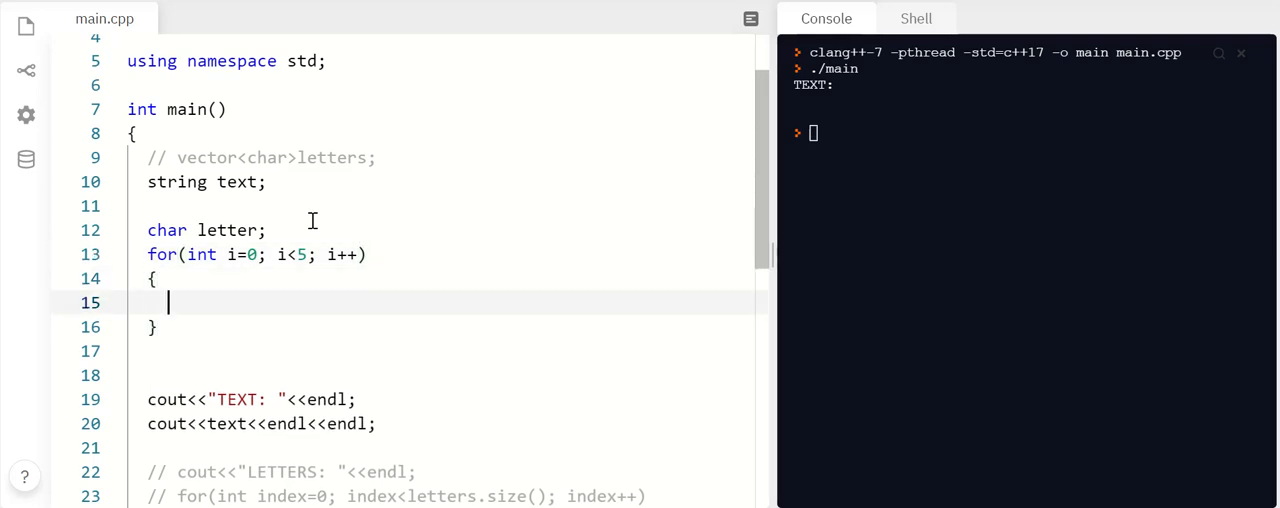
{"action": "type", "text": "cout<<\"Lettre\""}
{"action": "type", "text": "cin>"}
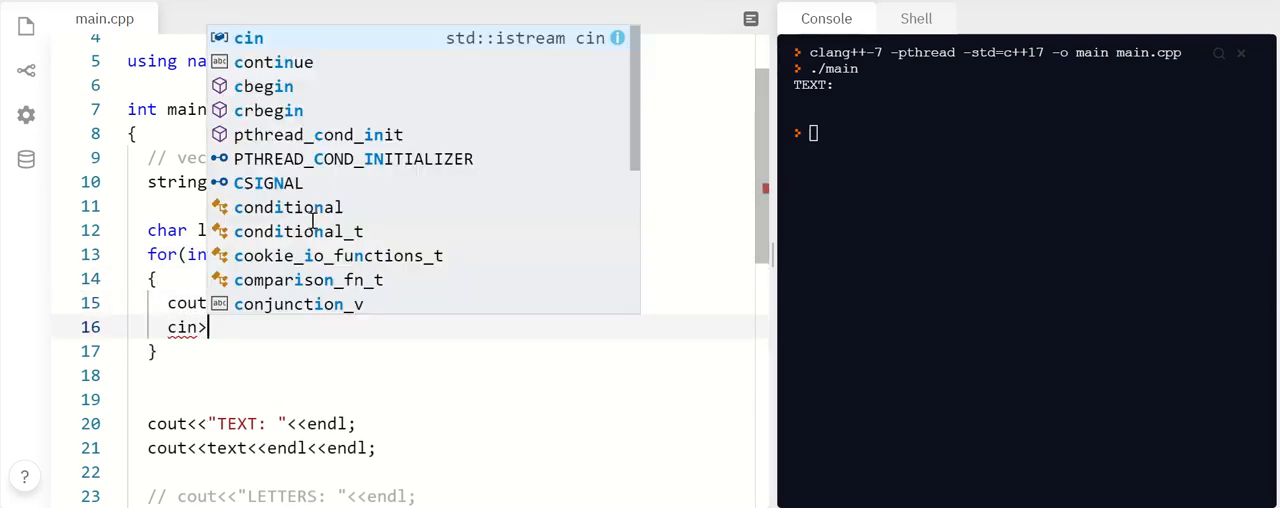
{"action": "type", "text": ">letter;"}
{"action": "key", "text": "Enter"}
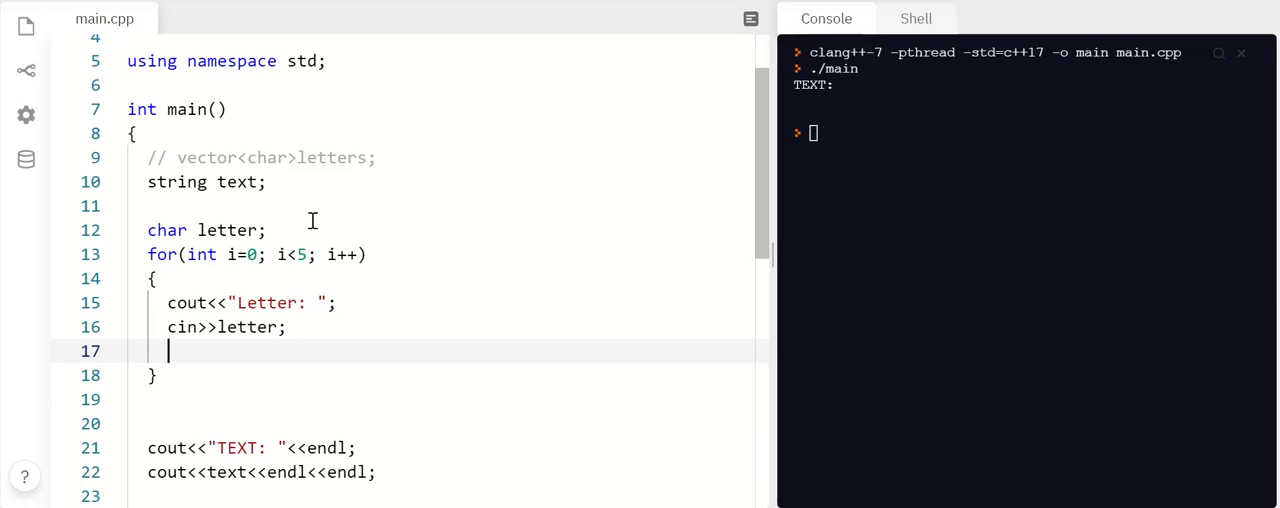
Append each entered letter to text inside the loop with text+=letter;.
{"action": "type", "text": "text"}
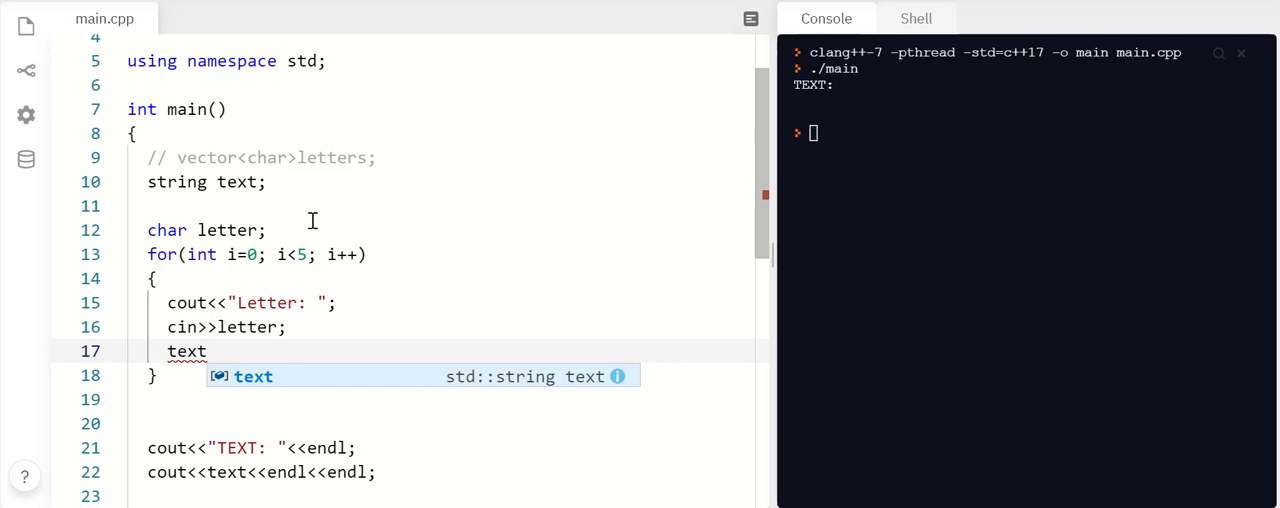
{"action": "type", "text": "+="}
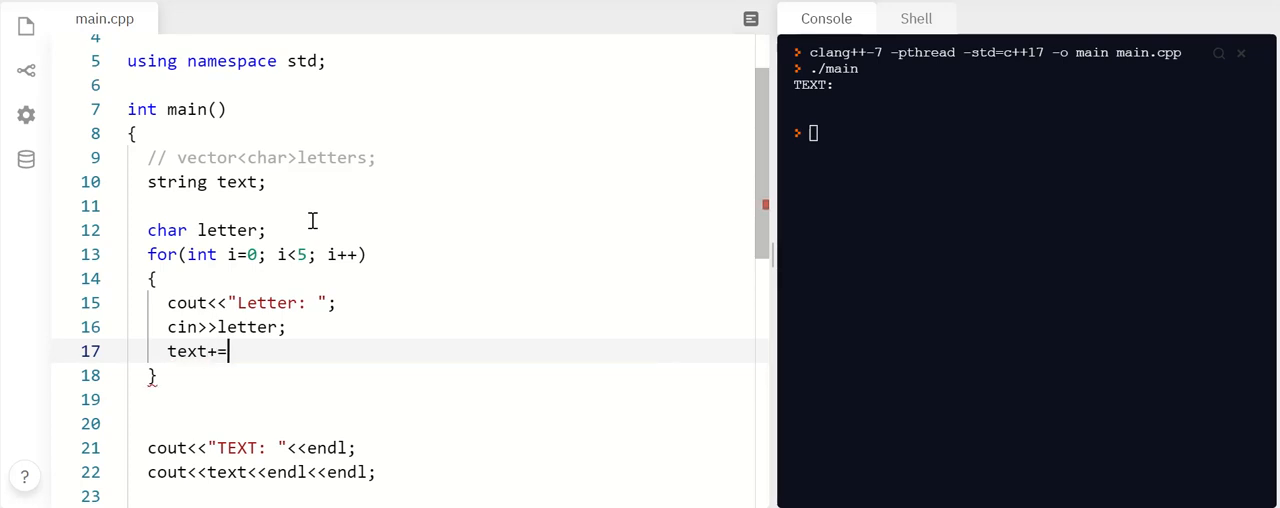
{"action": "type", "text": "letter;"}
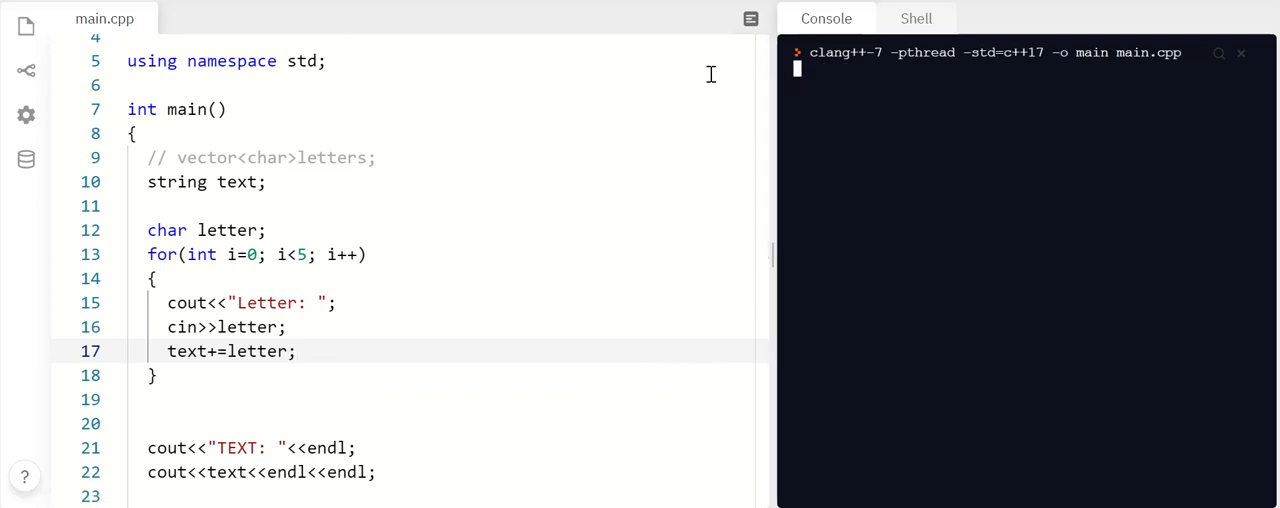
Run main.cpp, enter letters b, t, k, z, x, and select the printed btkzx.
{"action": "key", "text": "Enter"}
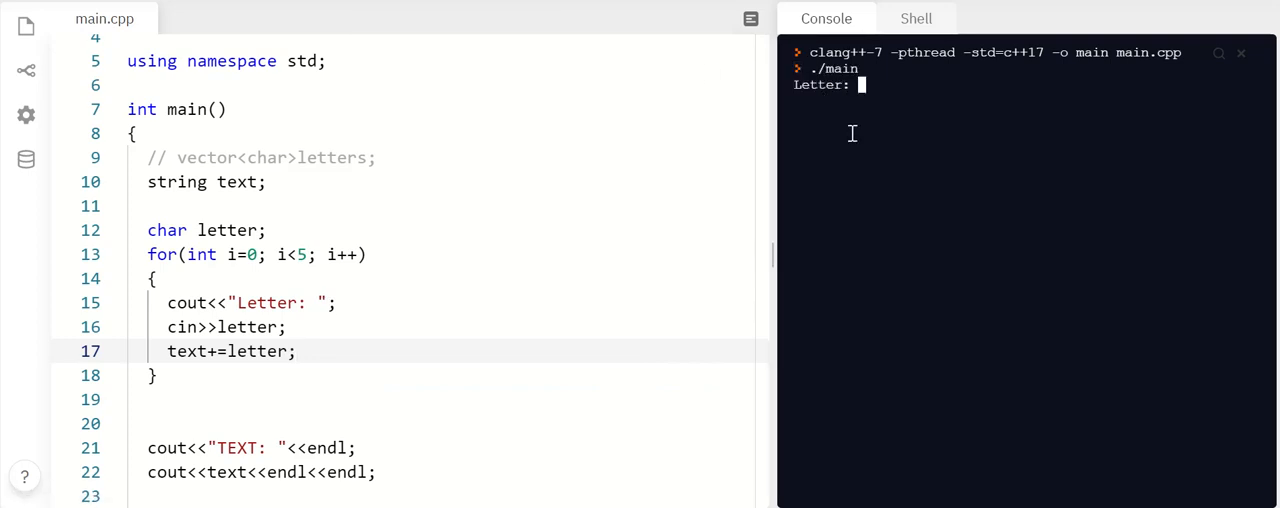
{"action": "type", "text": "b"}
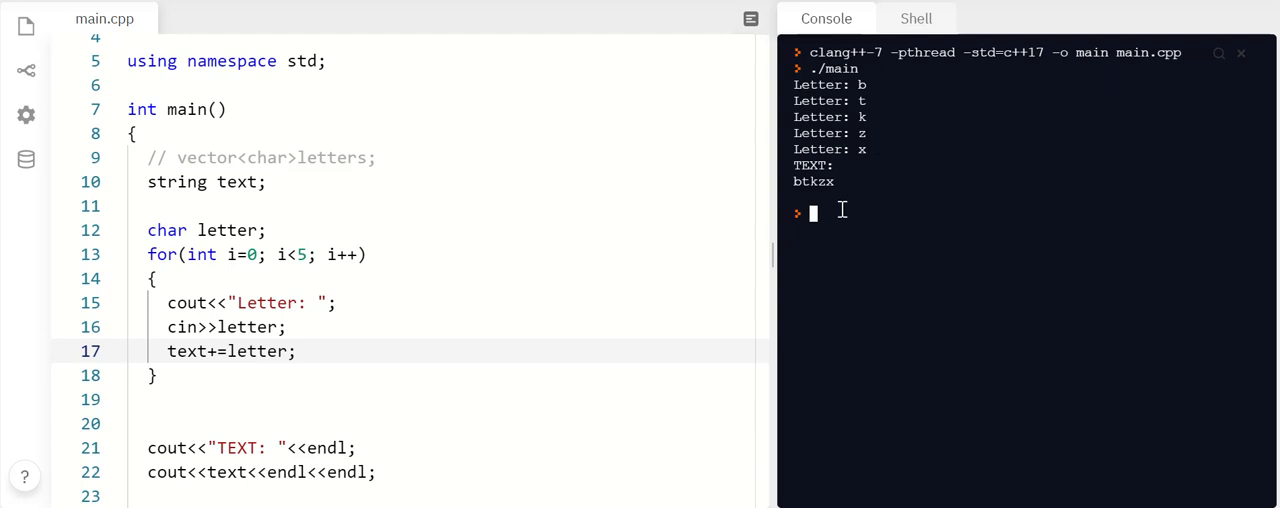
{"action": "double_click", "coordinate": [813, 181]}
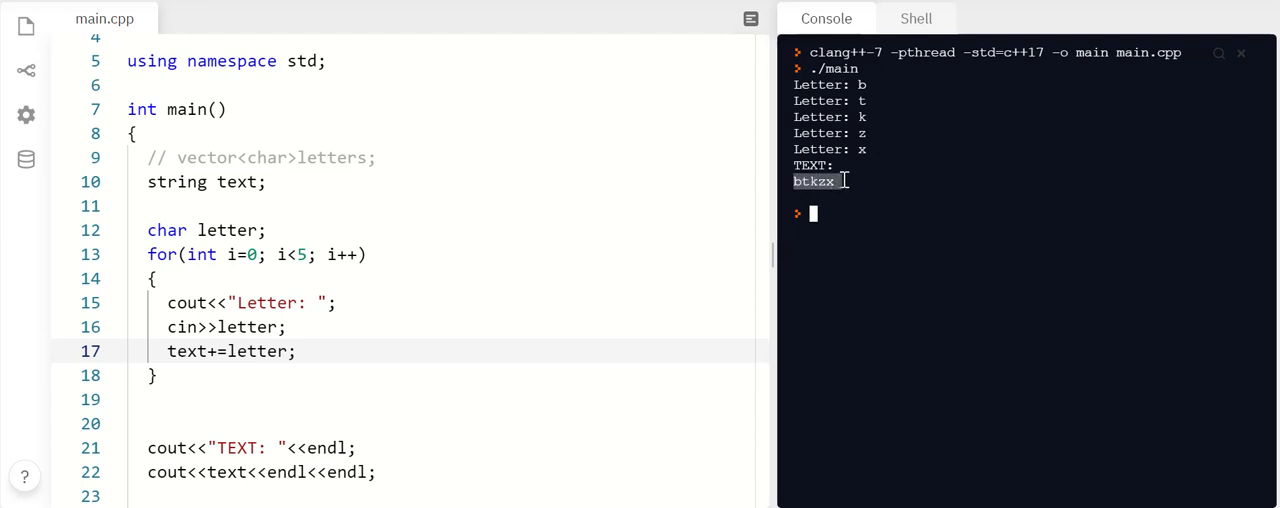